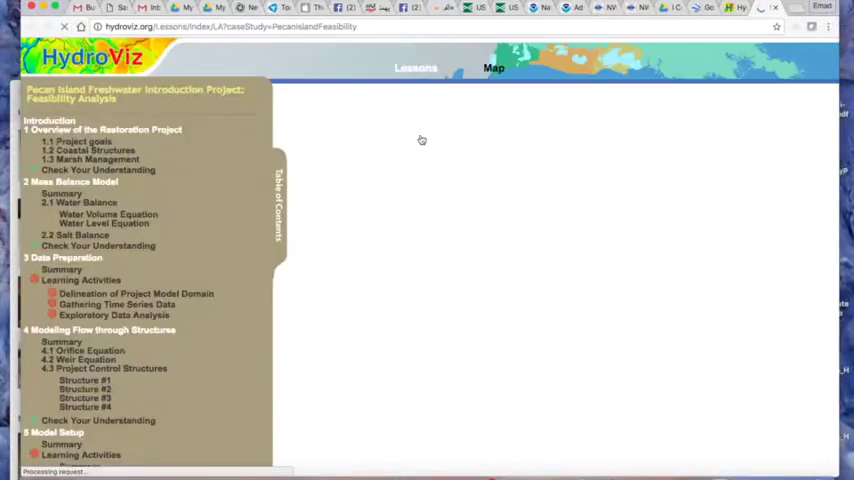
- Display the Coastal Louisiana satellite map with its Layers panel beside the Pecan Island lesson contents
left_click(493, 68)
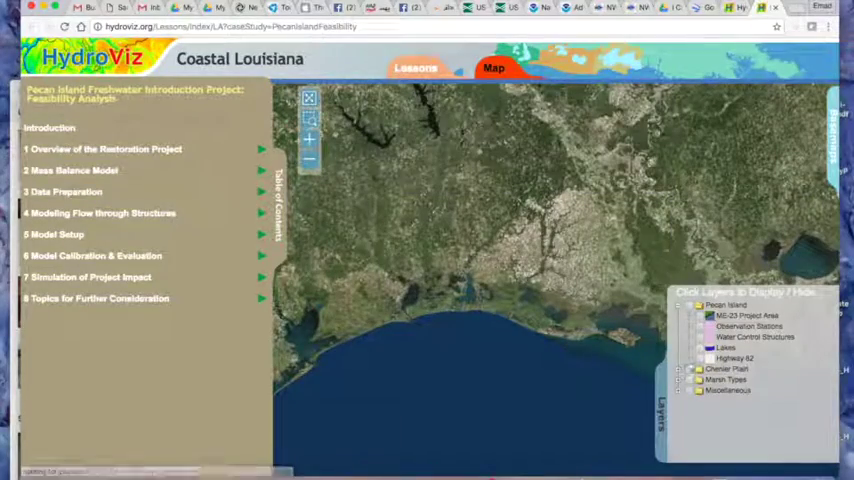